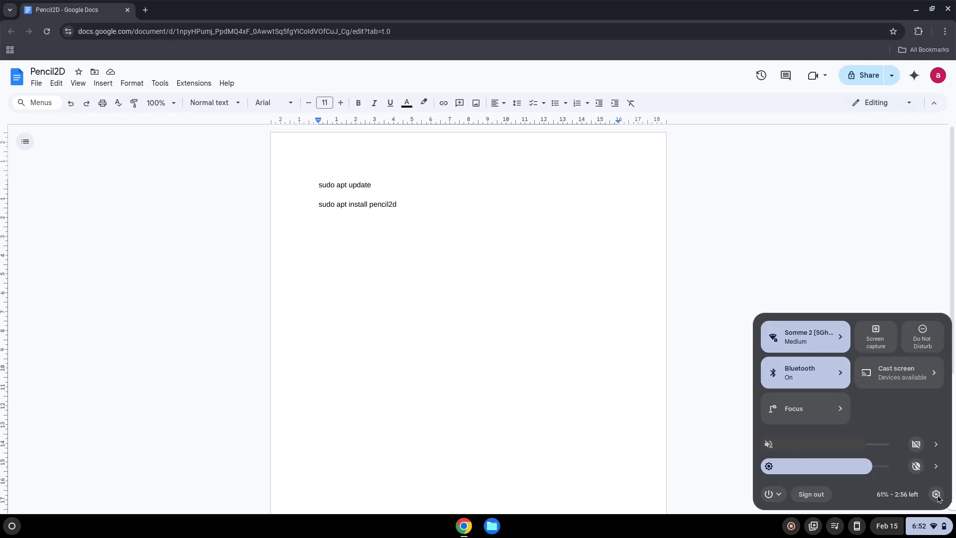
Open ChromeOS Settings with the gear icon in quick settings
{"action": "left_click", "coordinate": [938, 494]}
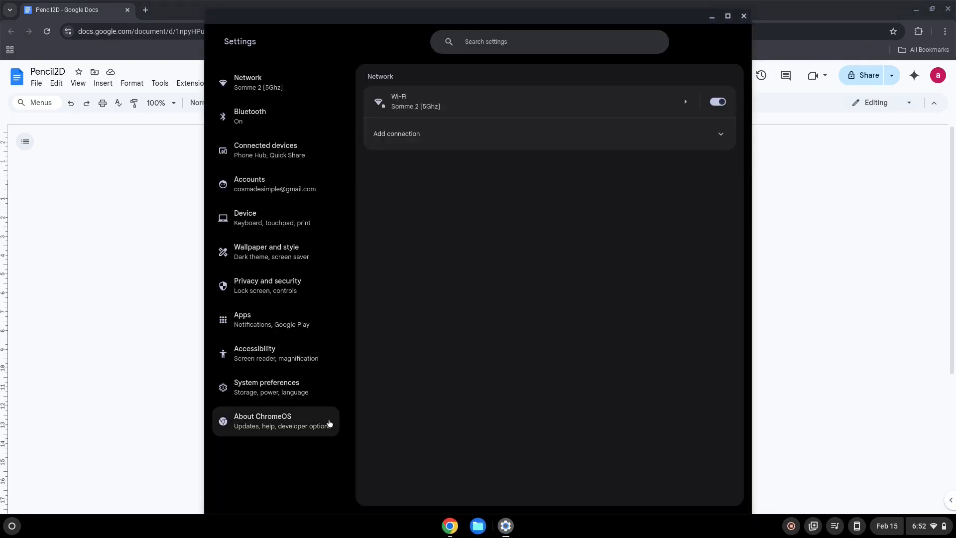
Install the Linux development environment from About ChromeOS using the recommended disk size
{"action": "left_click", "coordinate": [707, 391]}
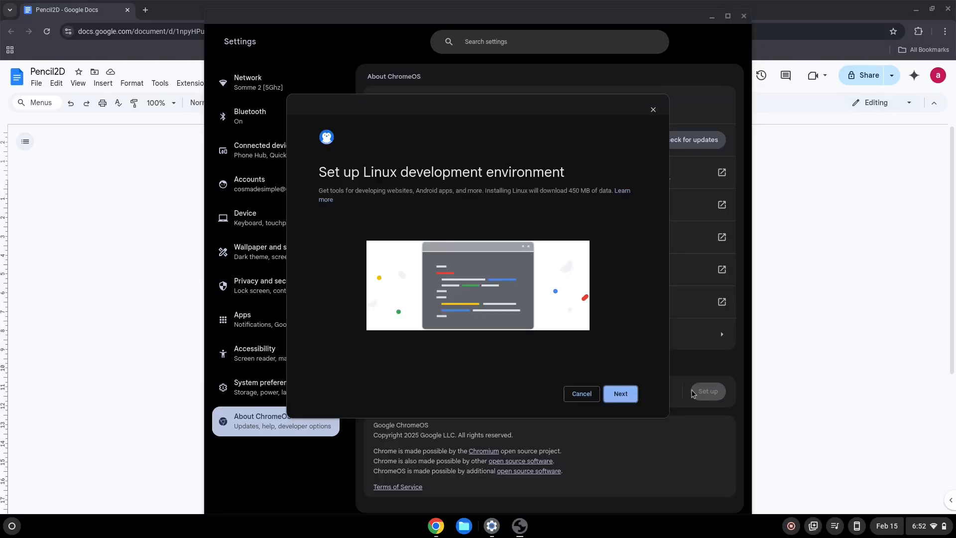
{"action": "left_click", "coordinate": [620, 394]}
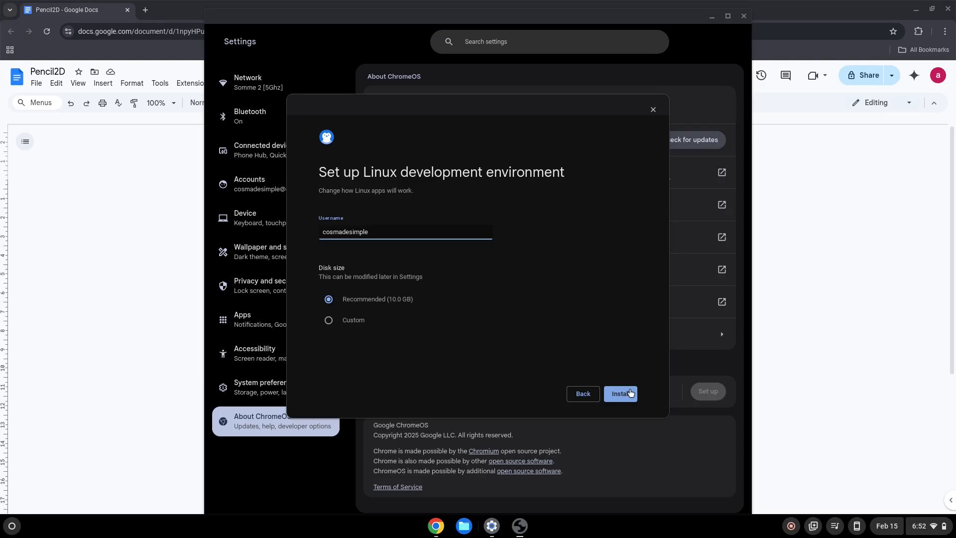
{"action": "left_click", "coordinate": [620, 394]}
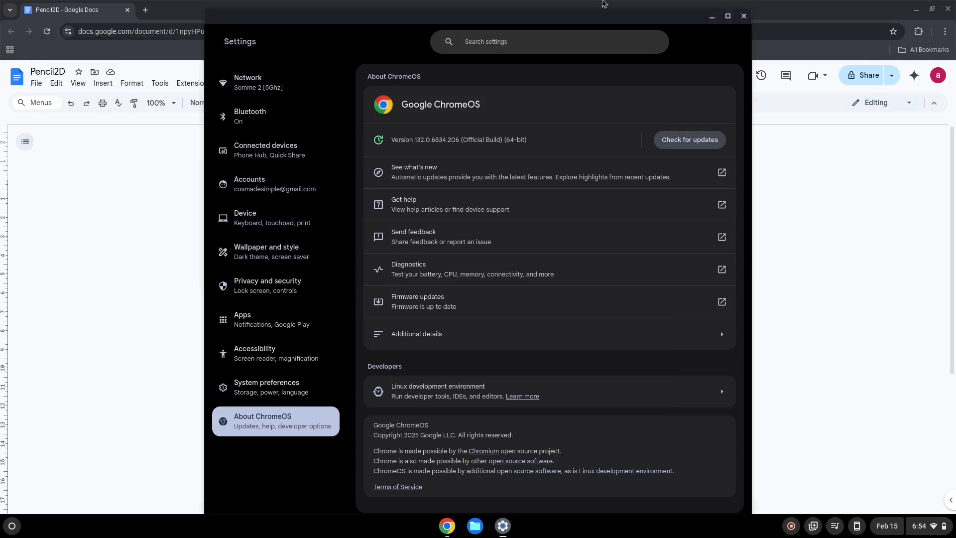
{"action": "mouse_move", "coordinate": [744, 16]}
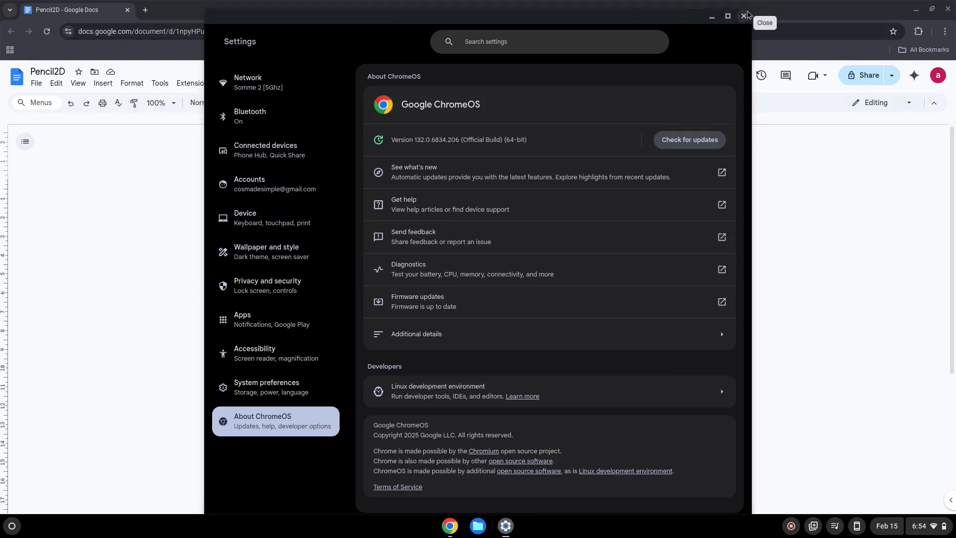
Close the ChromeOS Settings window
{"action": "left_click", "coordinate": [745, 14]}
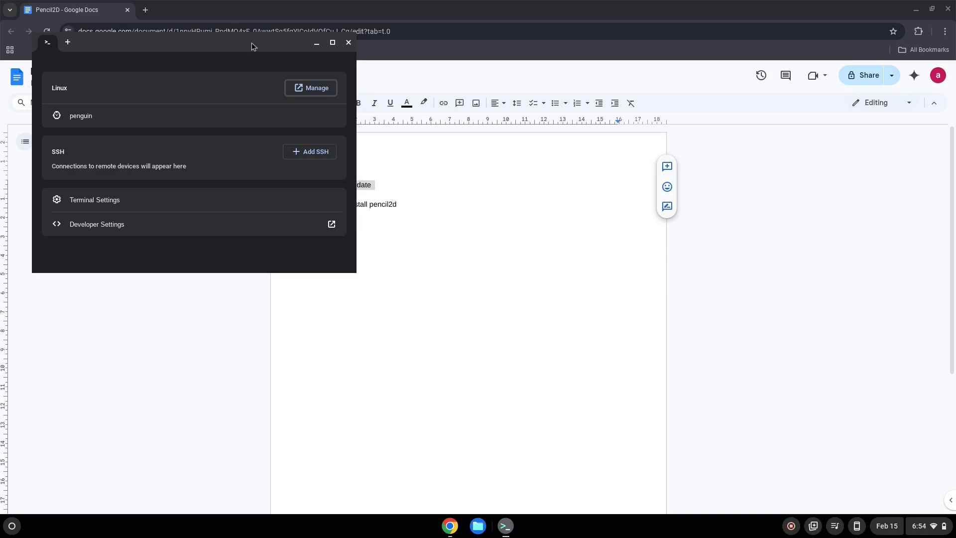
Run sudo apt update in the penguin shell, then copy the pencil2d install command
{"action": "left_click", "coordinate": [80, 115]}
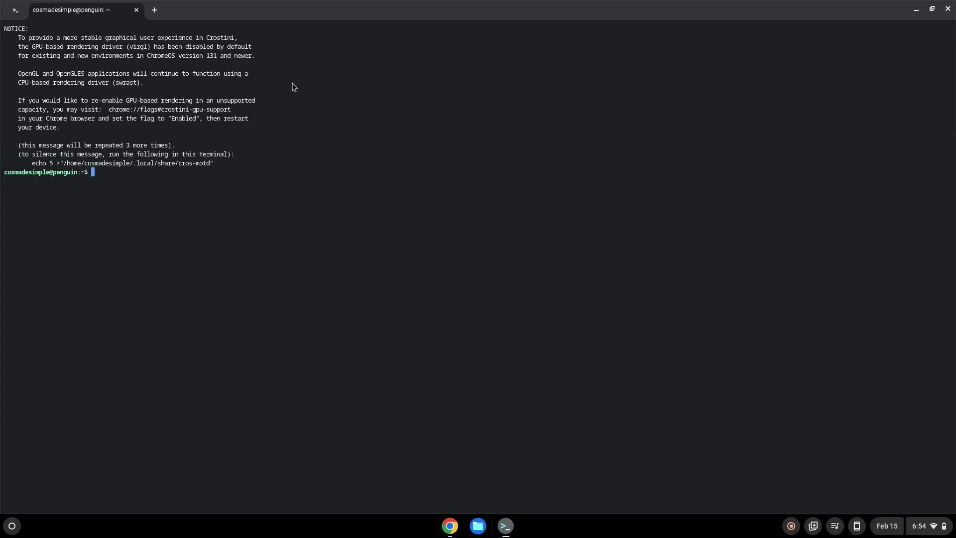
{"action": "type", "text": "sudo apt update"}
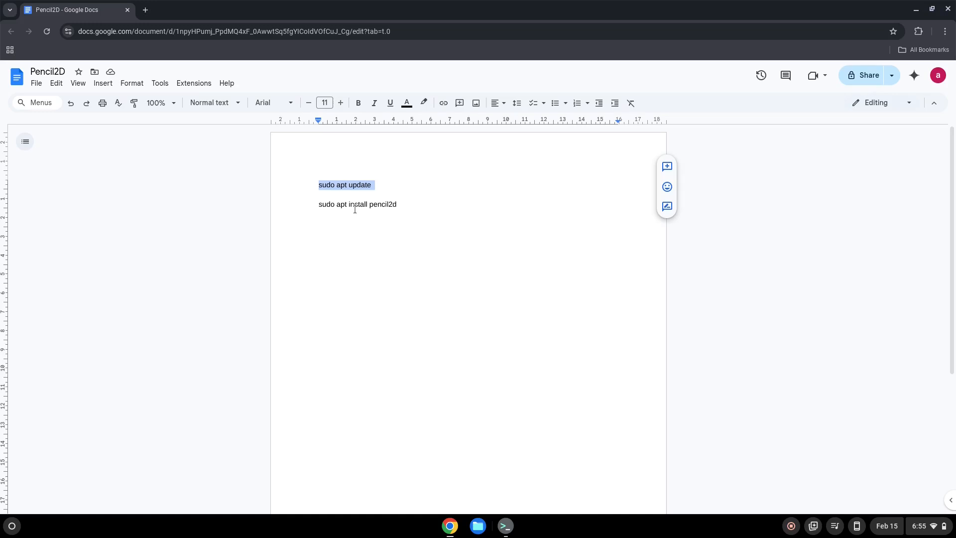
{"action": "right_click", "coordinate": [357, 203]}
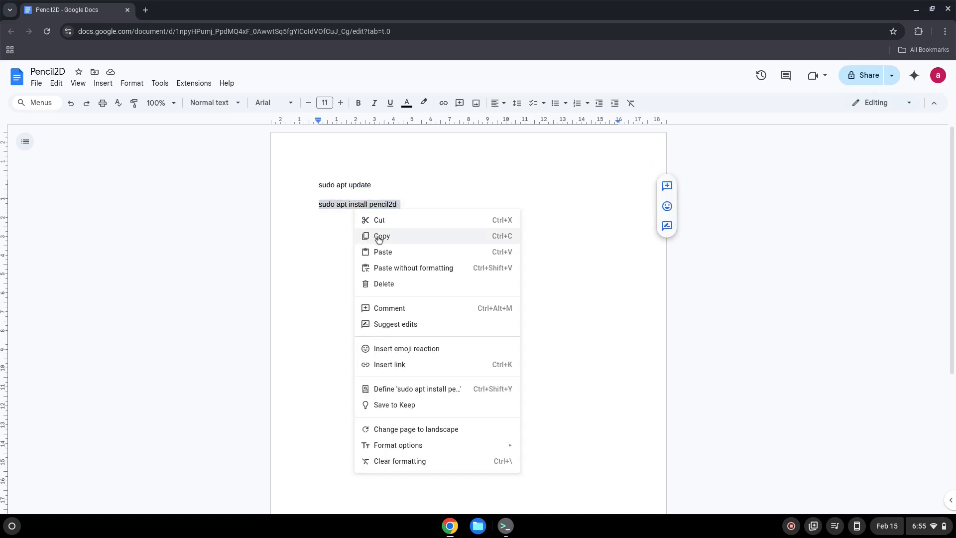
{"action": "left_click", "coordinate": [505, 526]}
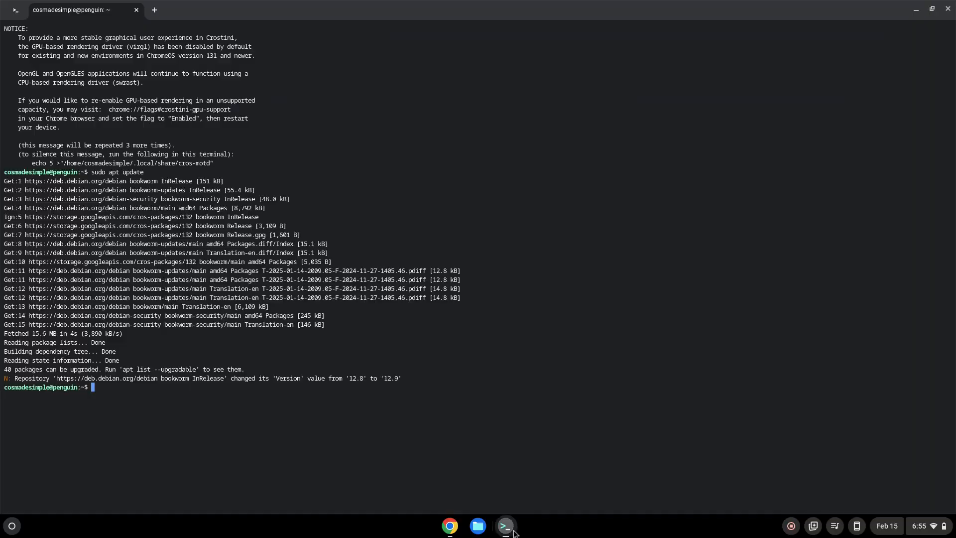
Run 'sudo apt install pencil2d' in the penguin terminal
{"action": "type", "text": "sudo apt install pencil2d"}
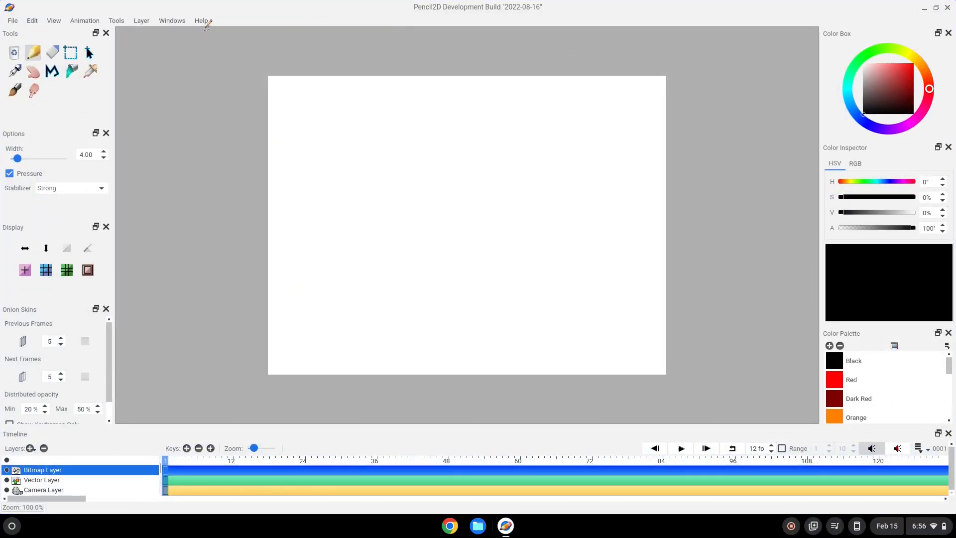
Open Help > About to show the Aug 16 2022 development build on Debian bookworm
{"action": "left_click", "coordinate": [200, 20]}
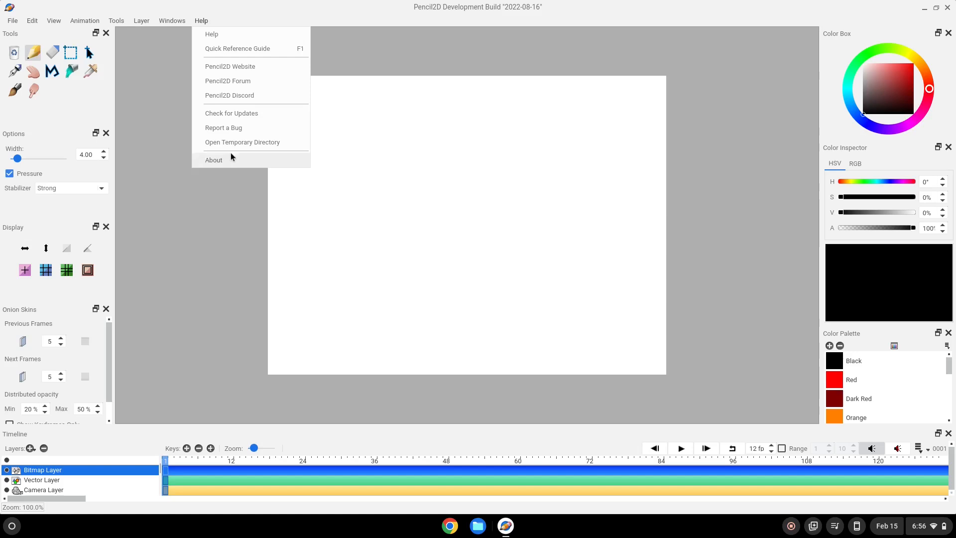
{"action": "left_click", "coordinate": [214, 160]}
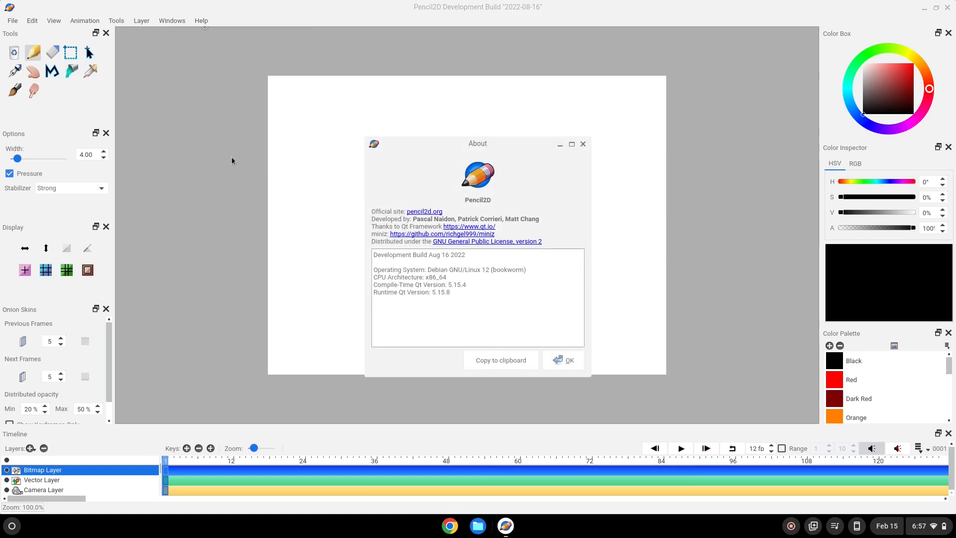